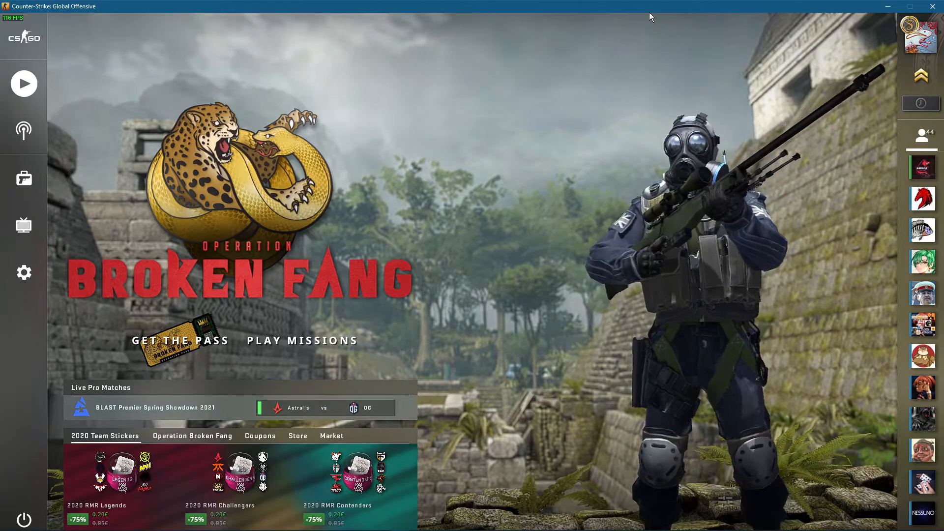
mouse_move(24, 273)
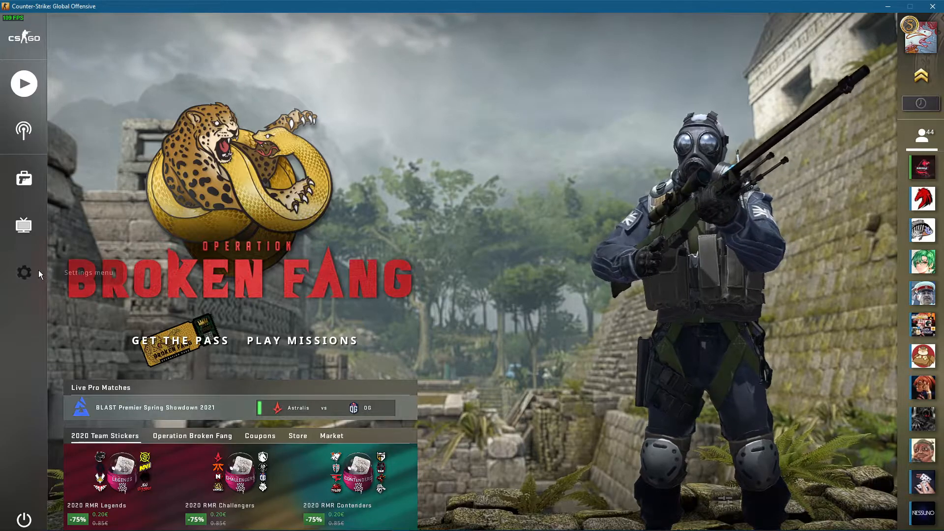
Step: Set Enable Developer Console to Yes in CS:GO's Game settings
left_click(24, 273)
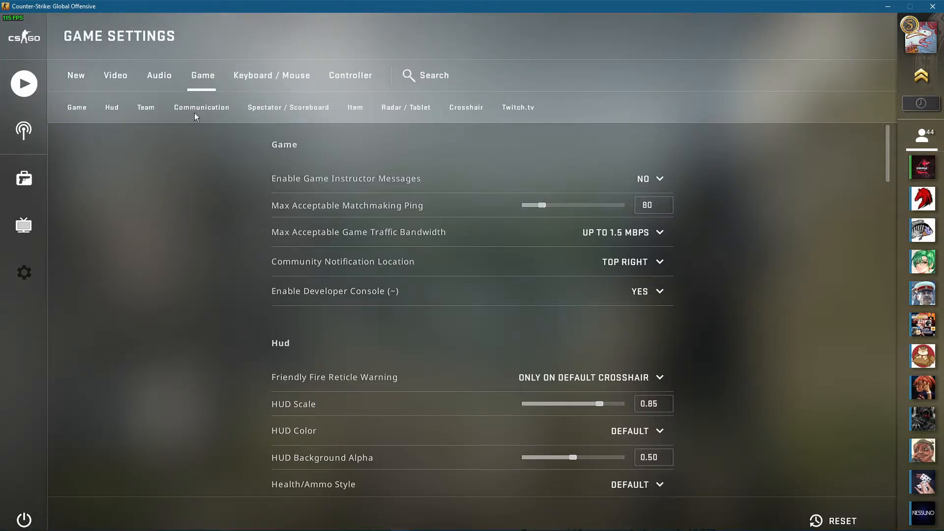
left_click(649, 290)
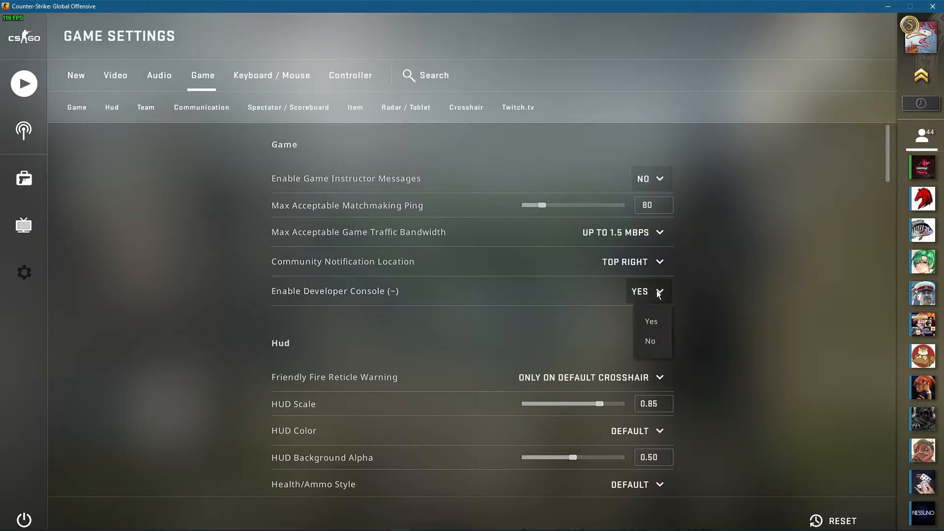
left_click(650, 321)
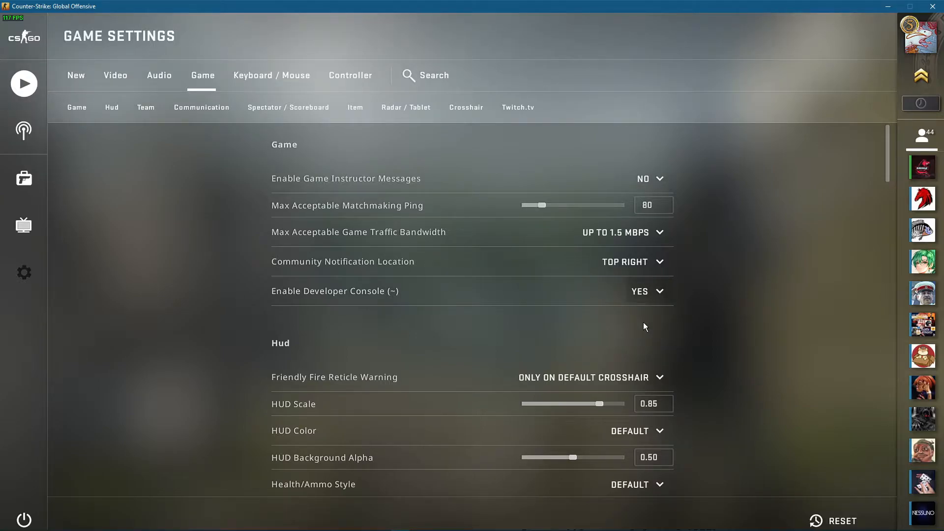
mouse_move(650, 328)
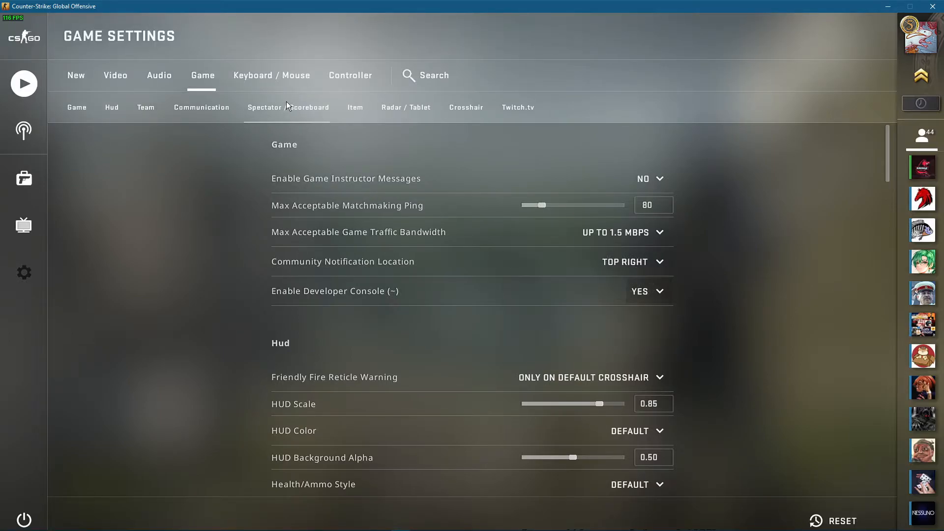
Step: Switch Game Settings to the Keyboard / Mouse tab
left_click(272, 75)
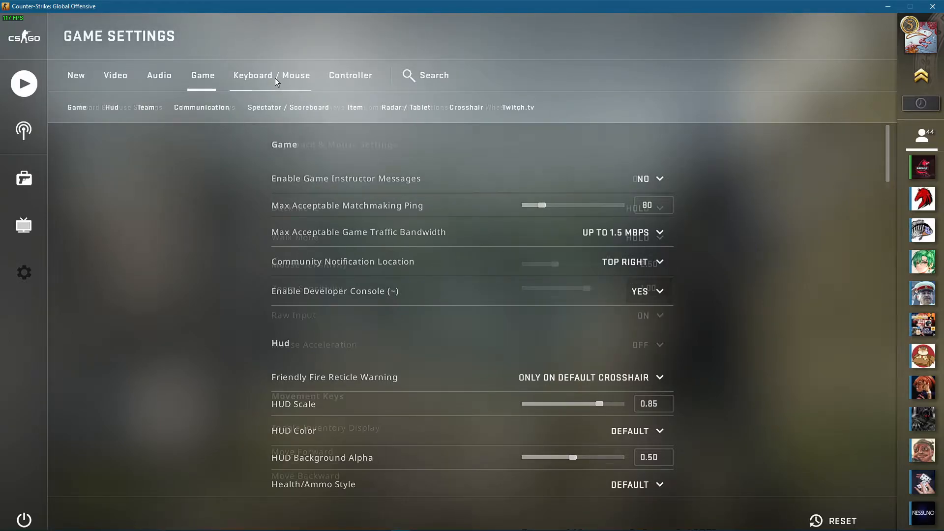
left_click(271, 76)
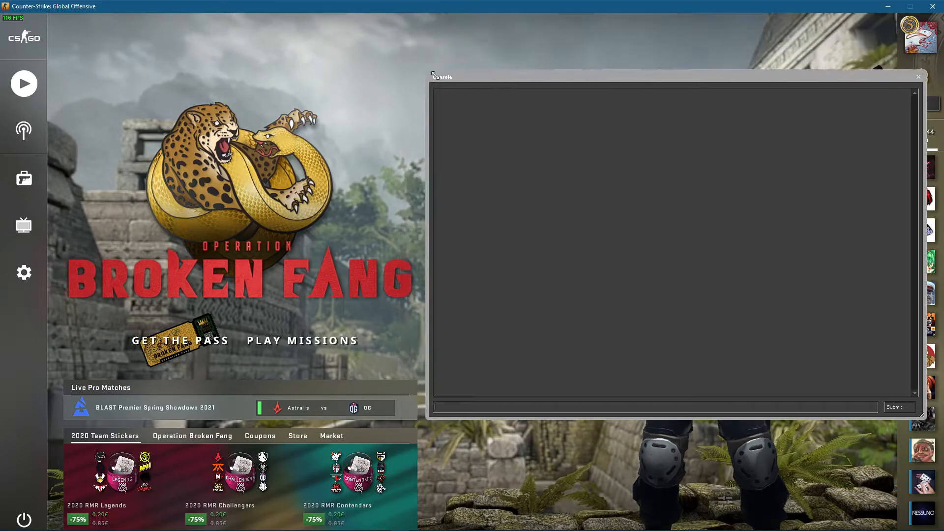
Step: Close the developer console window and exit CS:GO to the desktop
left_click(917, 77)
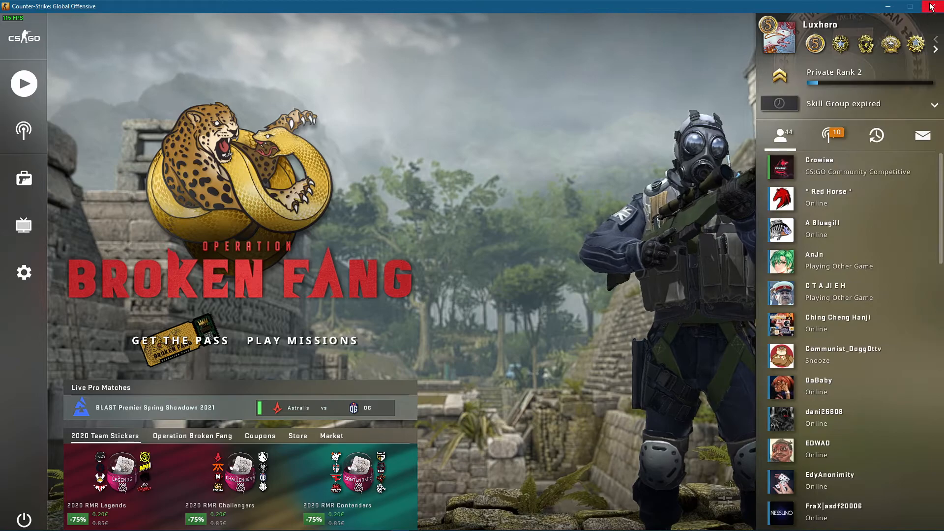
left_click(933, 7)
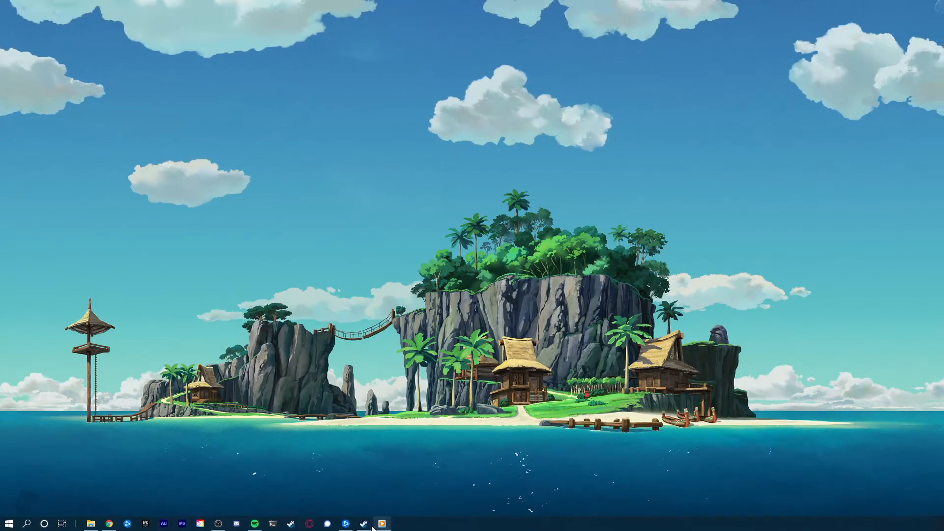
Step: Bring up the Steam library and show Counter-Strike: Global Offensive's context menu
left_click(381, 524)
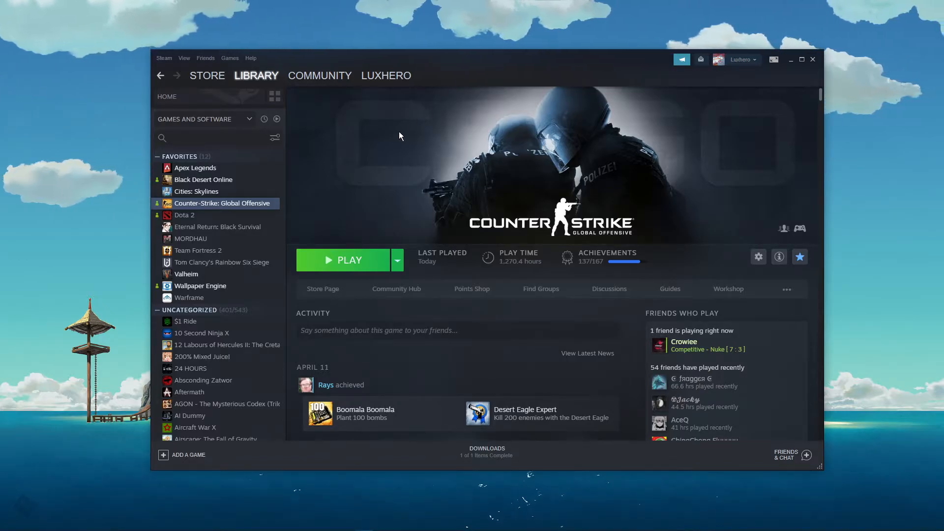
right_click(223, 203)
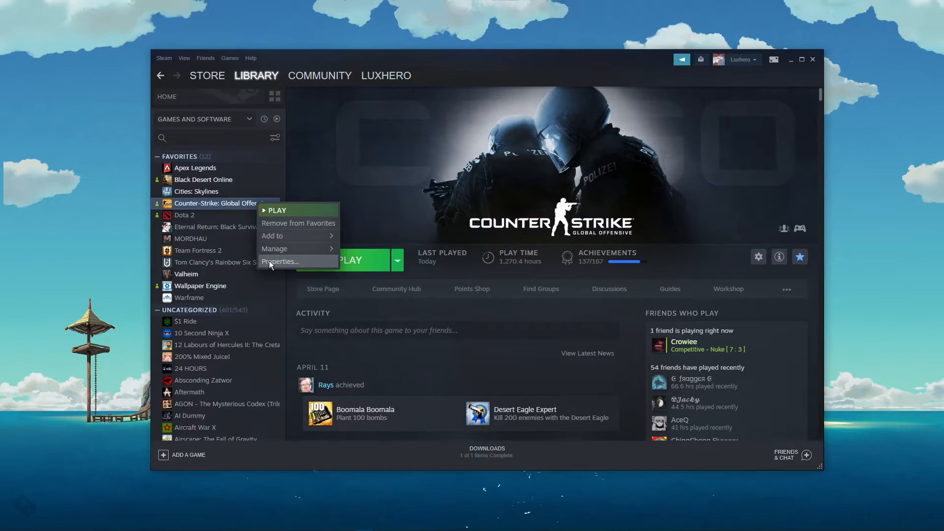
Step: Give CS:GO the Steam launch option -console and close its Properties window
left_click(280, 261)
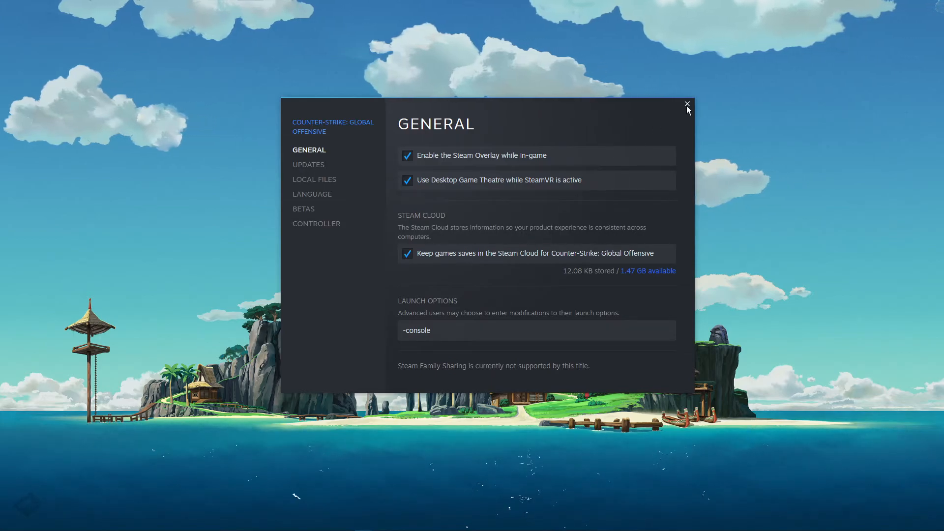
left_click(686, 104)
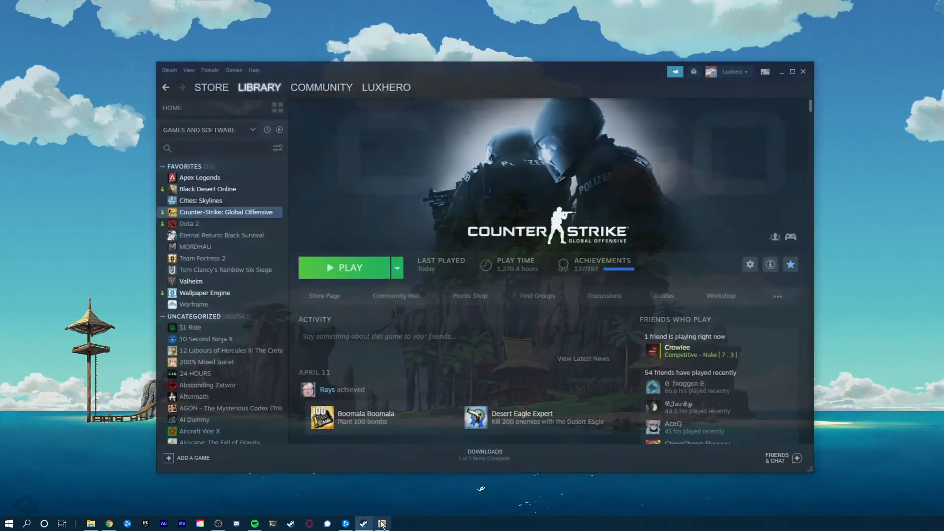